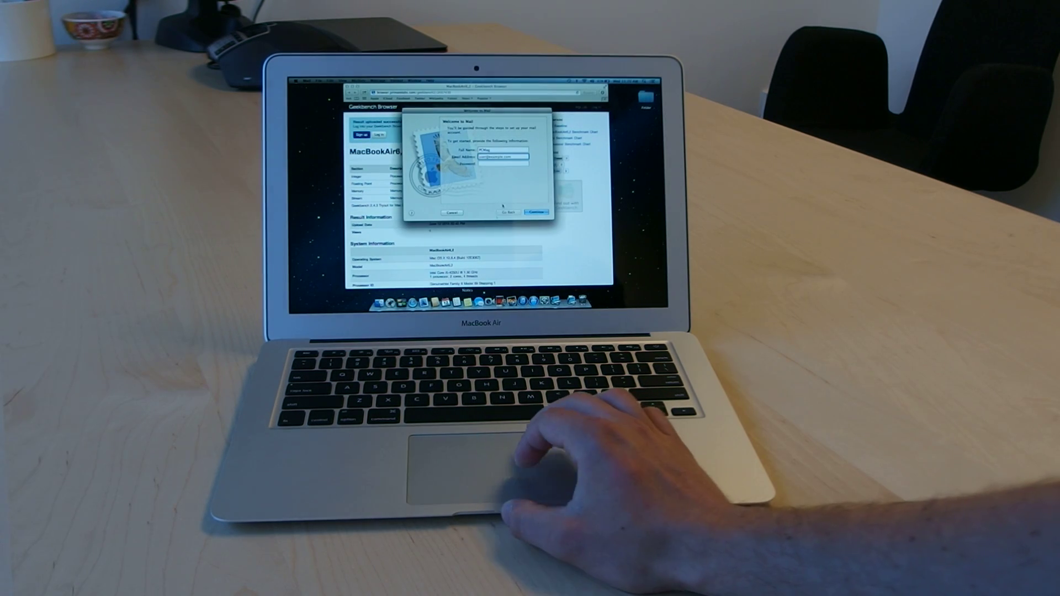
Step: Dismiss the Mail setup dialog and results window, then open Geekbench's application menu
left_click(452, 213)
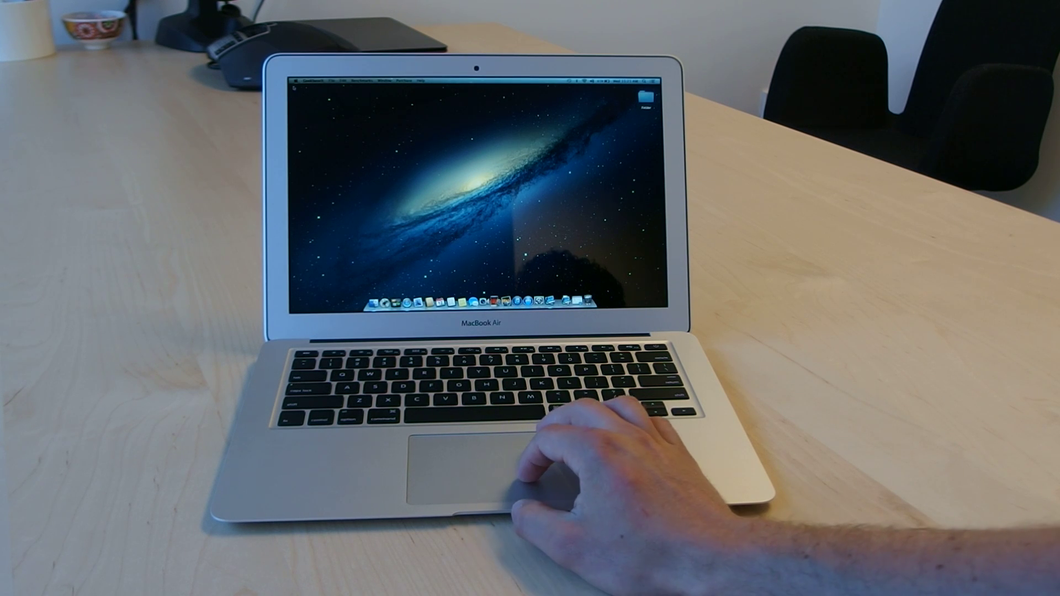
left_click(310, 81)
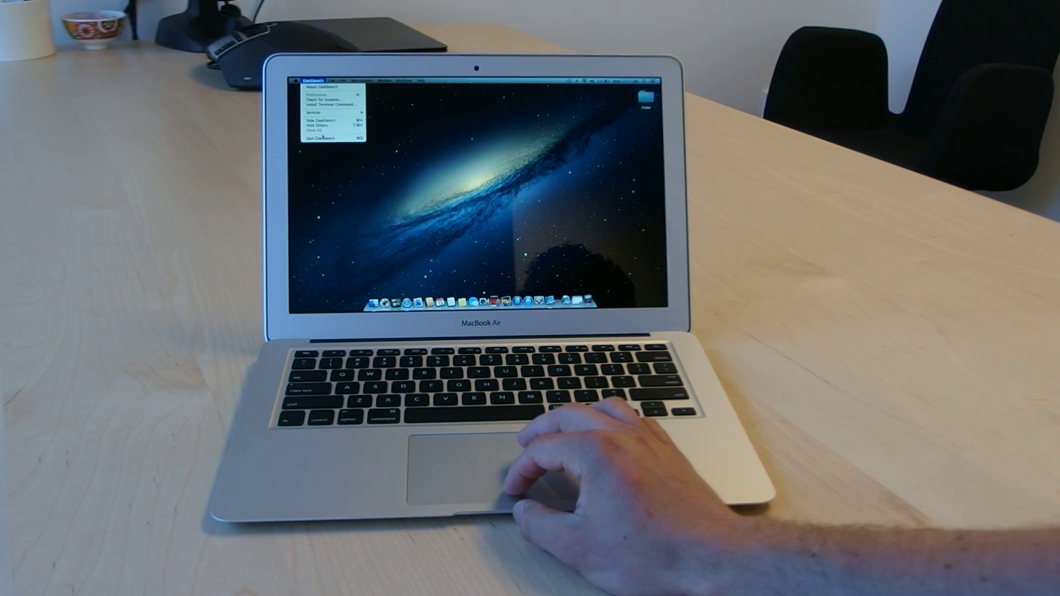